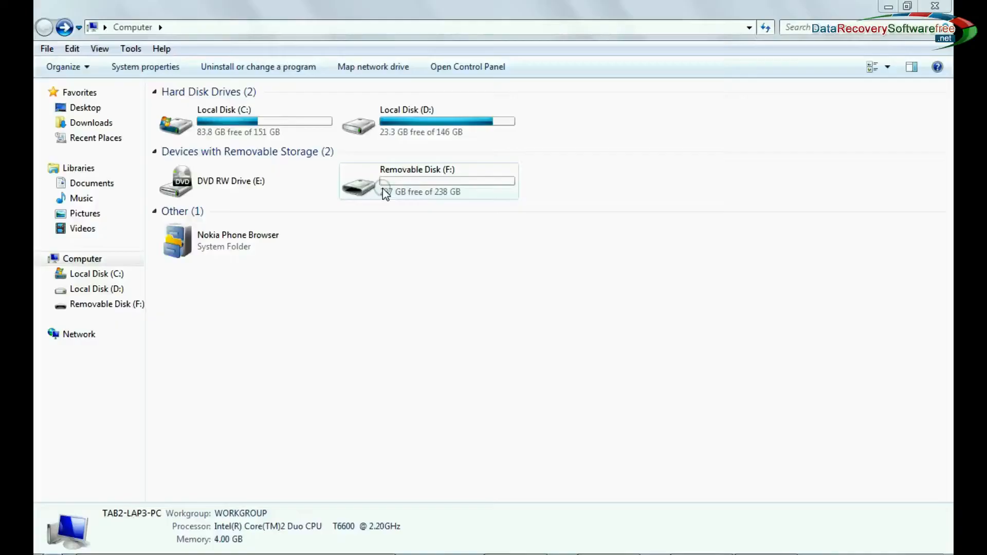
Step: Open the Removable Disk (F:) pen drive in Computer to see its contents
double_click(428, 183)
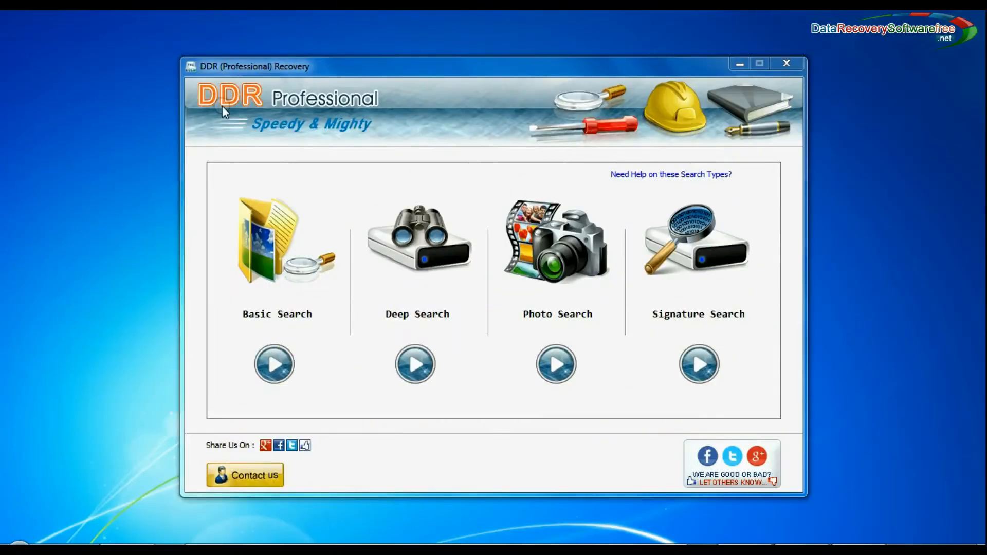
mouse_move(353, 140)
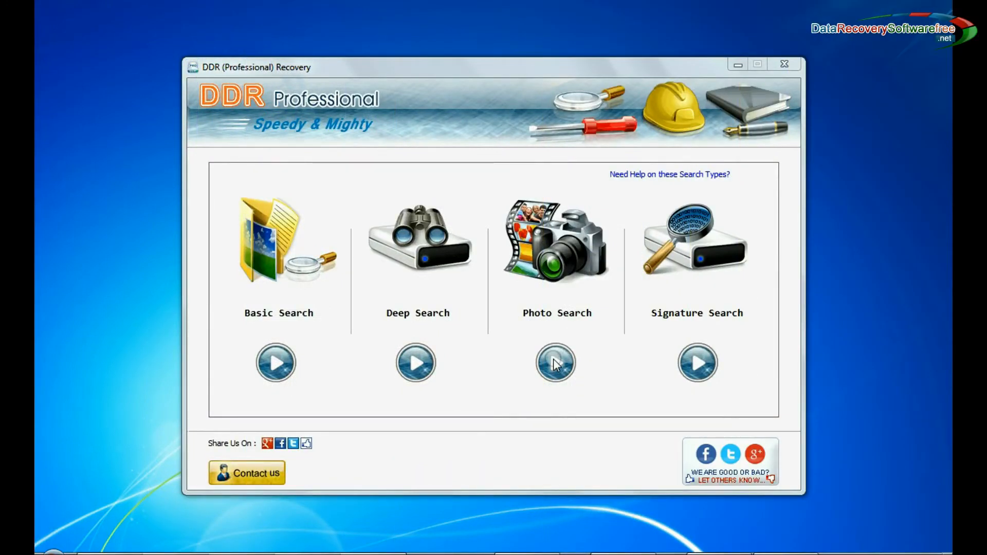
Step: Launch the Photo Search wizard from DDR Professional Recovery's search types
left_click(555, 361)
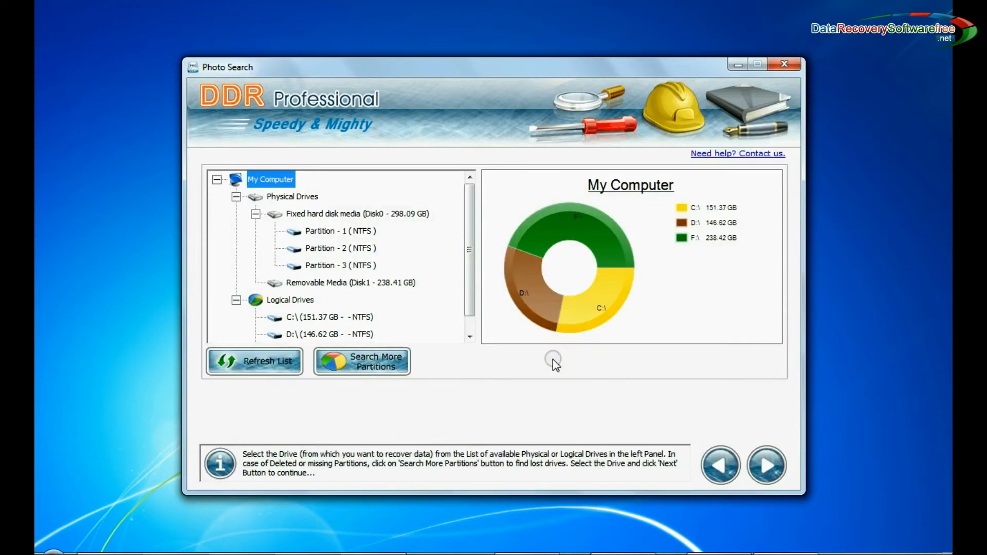
Step: Select Removable Media (Disk1 - 238.41 GB) as the source and advance to scan settings
left_click(350, 283)
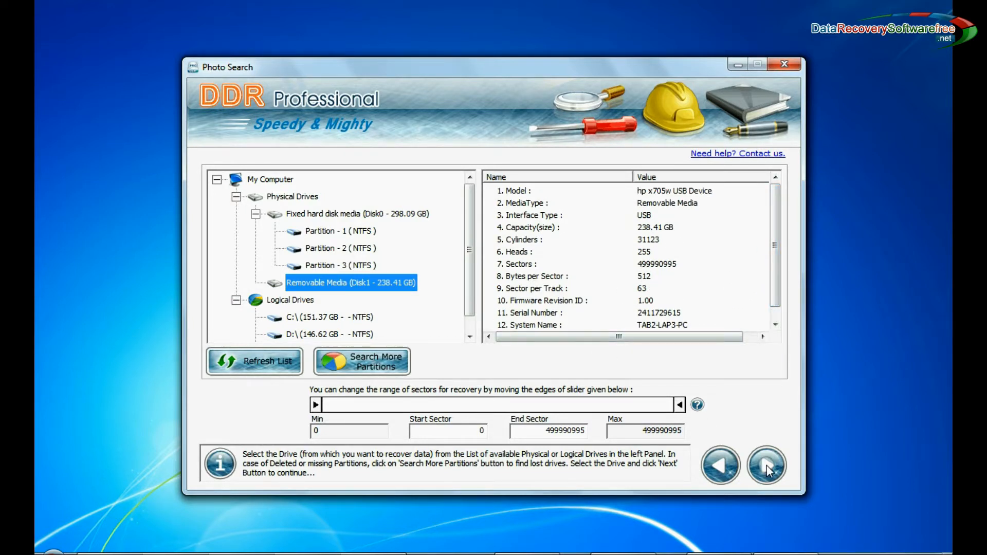
left_click(765, 465)
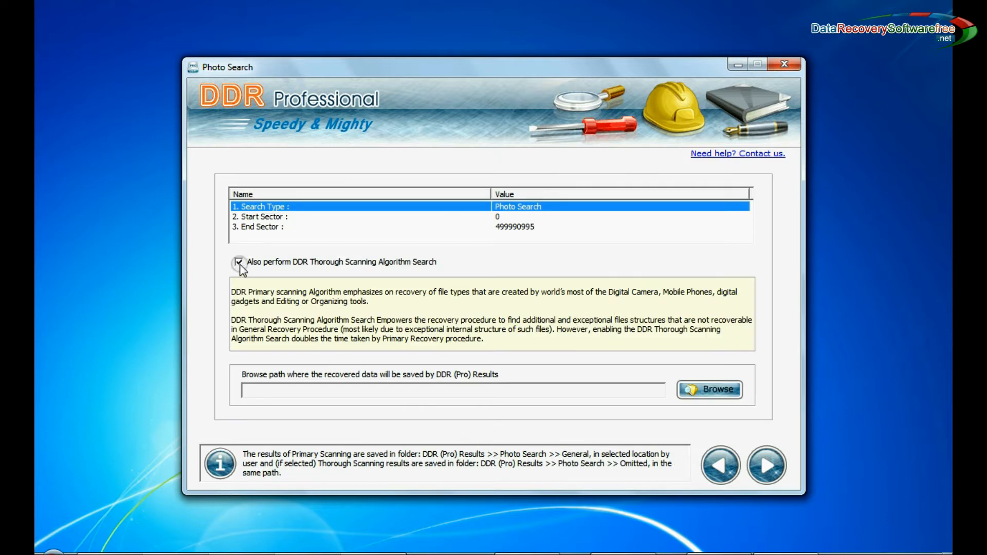
Step: Disable DDR Thorough Scanning, set D:\Recovered Data as destination, and start recovery
left_click(239, 261)
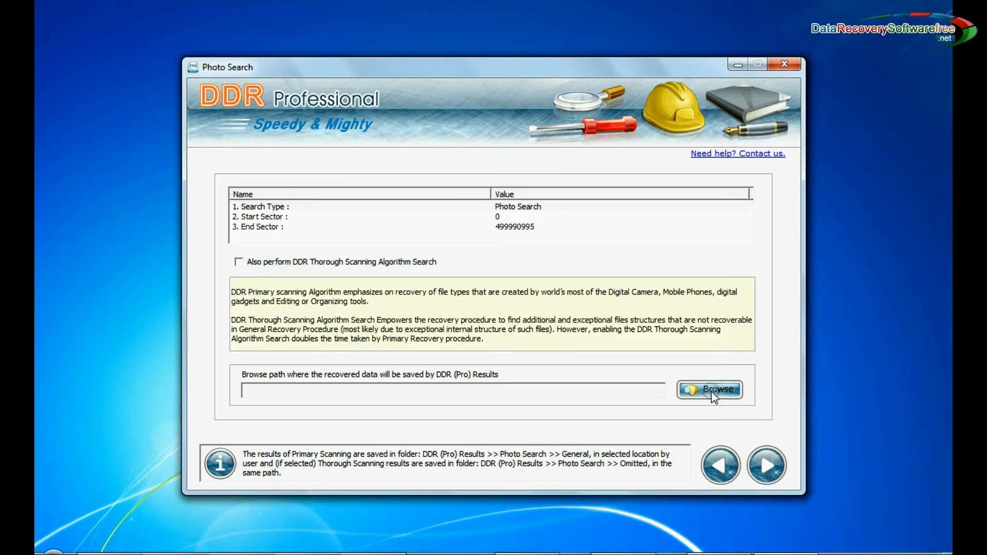
left_click(709, 389)
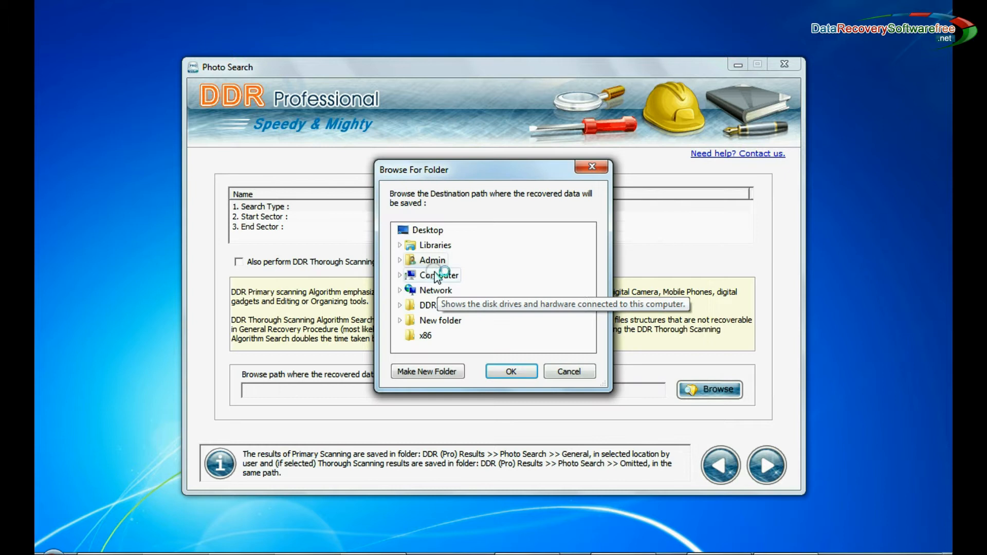
left_click(510, 371)
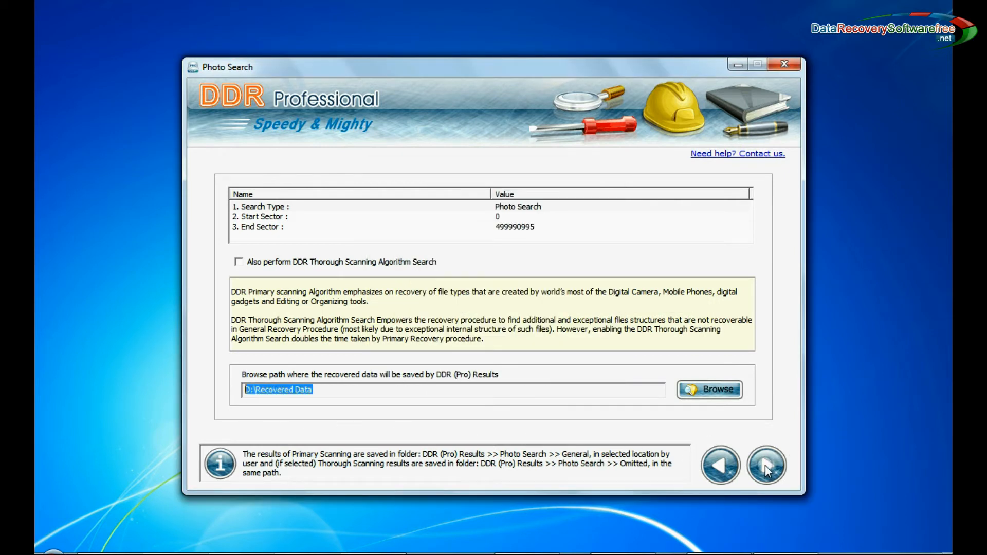
left_click(765, 465)
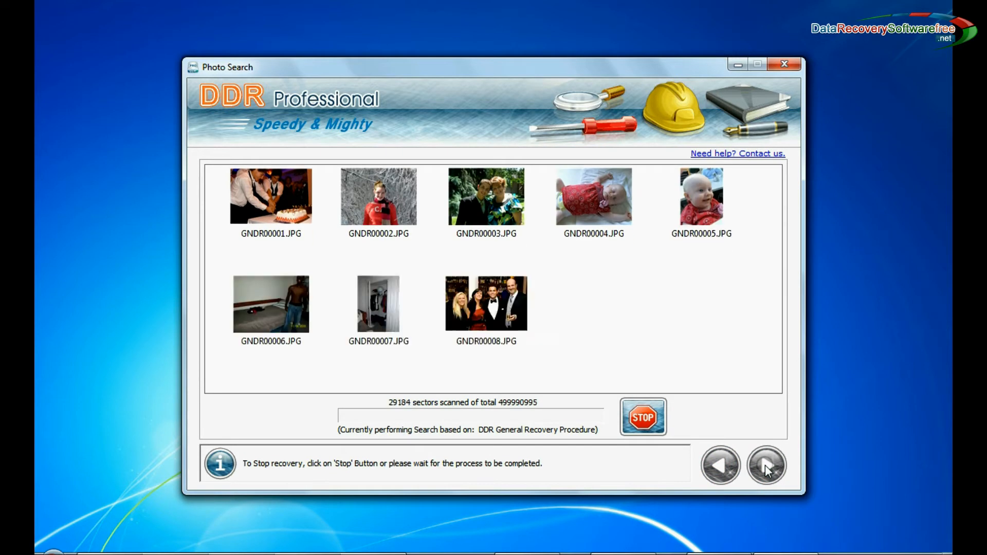
Step: Open the recovered data's General folder to browse the 384 recovered JPG thumbnails
left_click(766, 466)
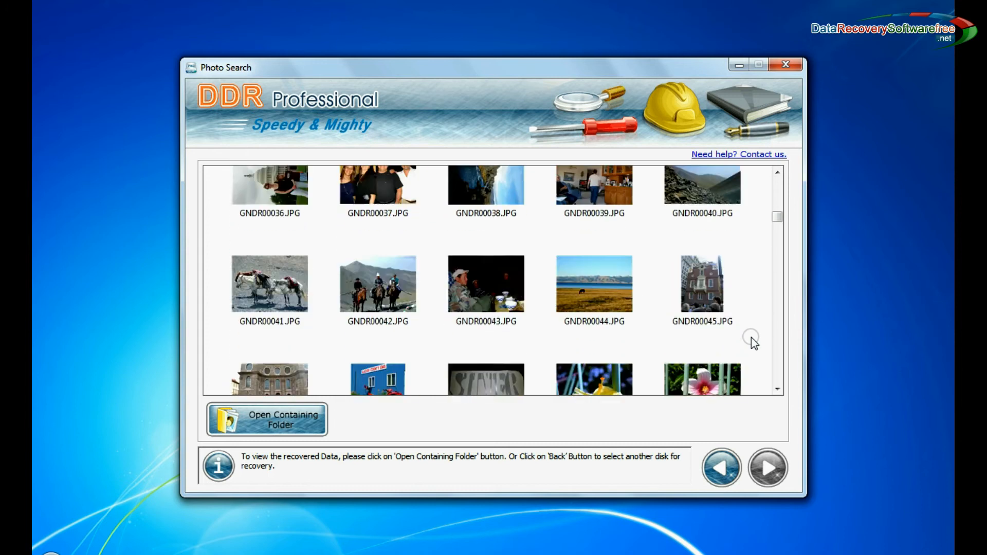
scroll("down", 3)
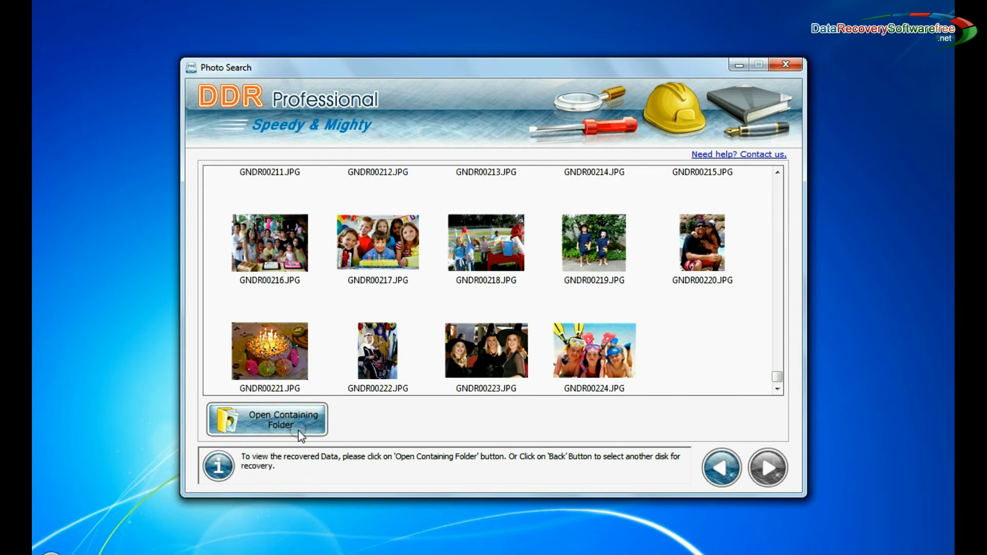
left_click(267, 419)
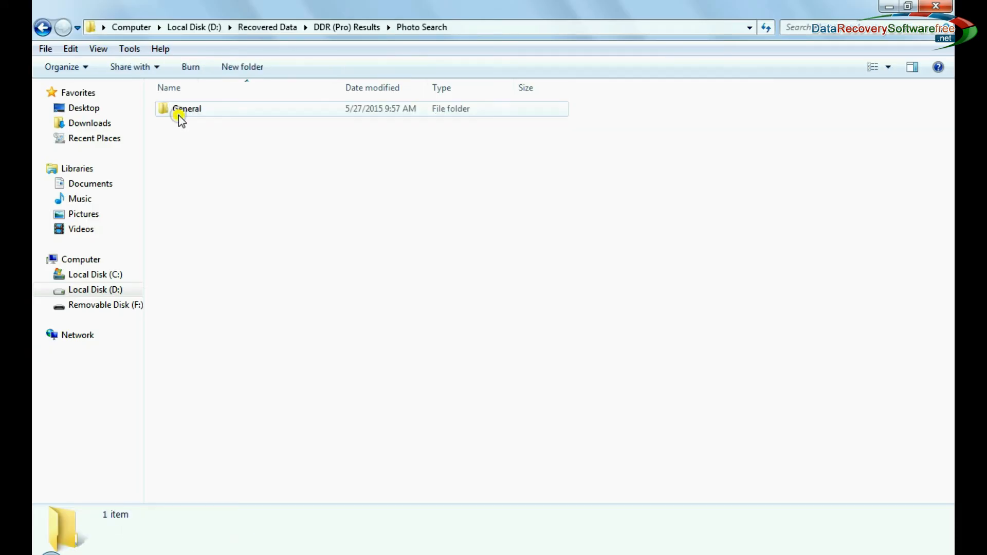
double_click(186, 108)
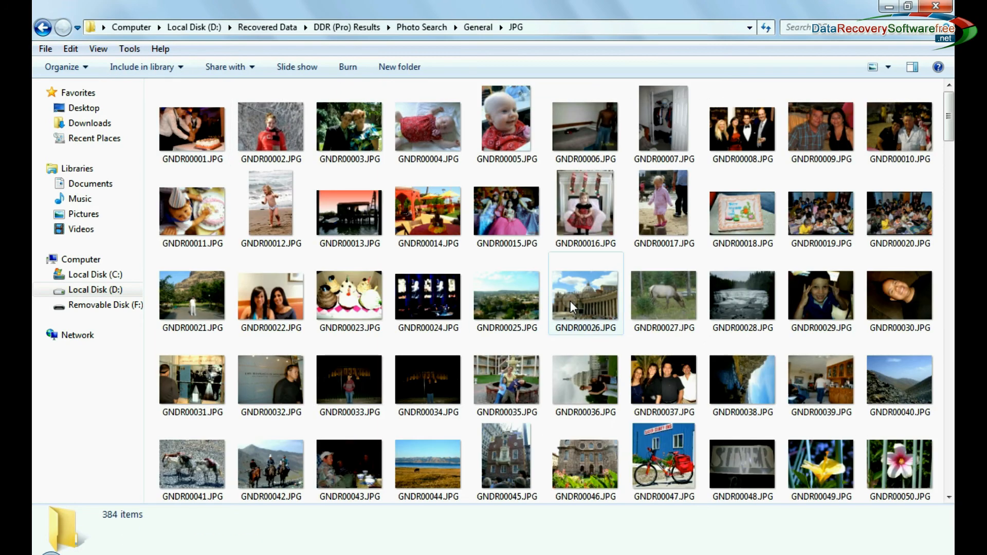
scroll("down", 3)
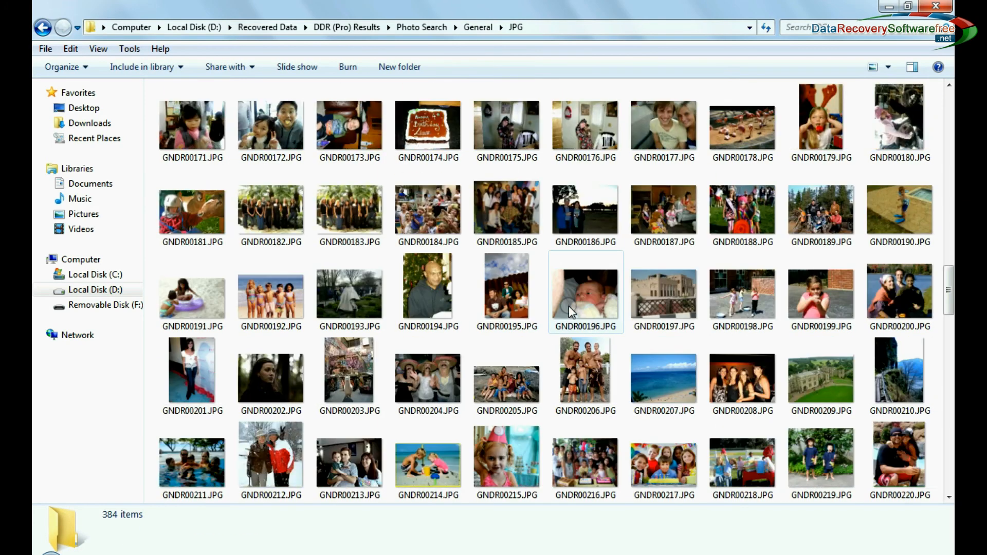